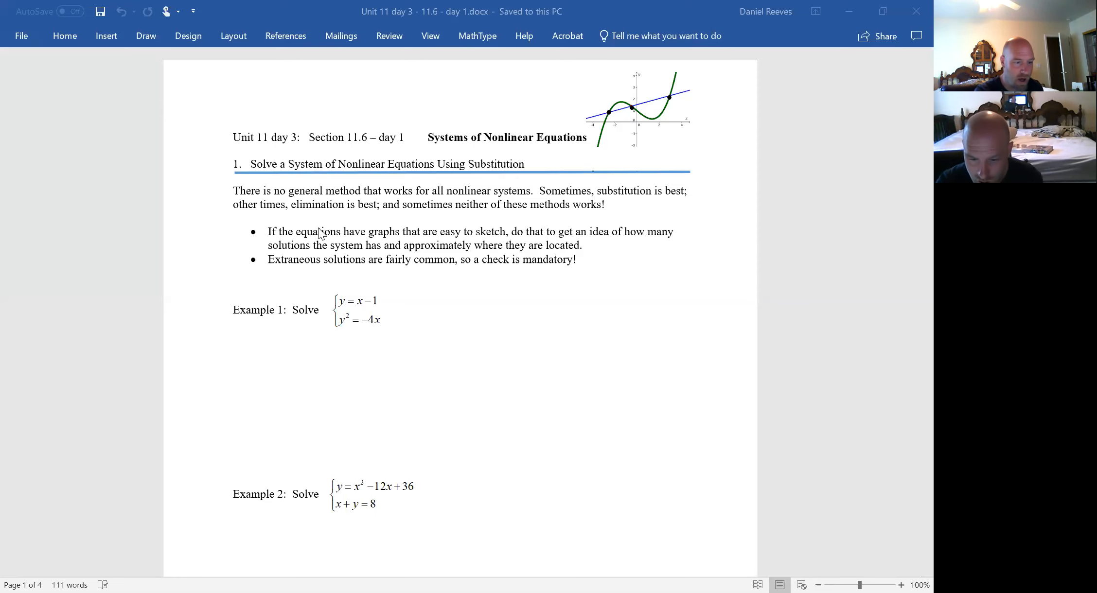
pyautogui.moveTo(432, 236)
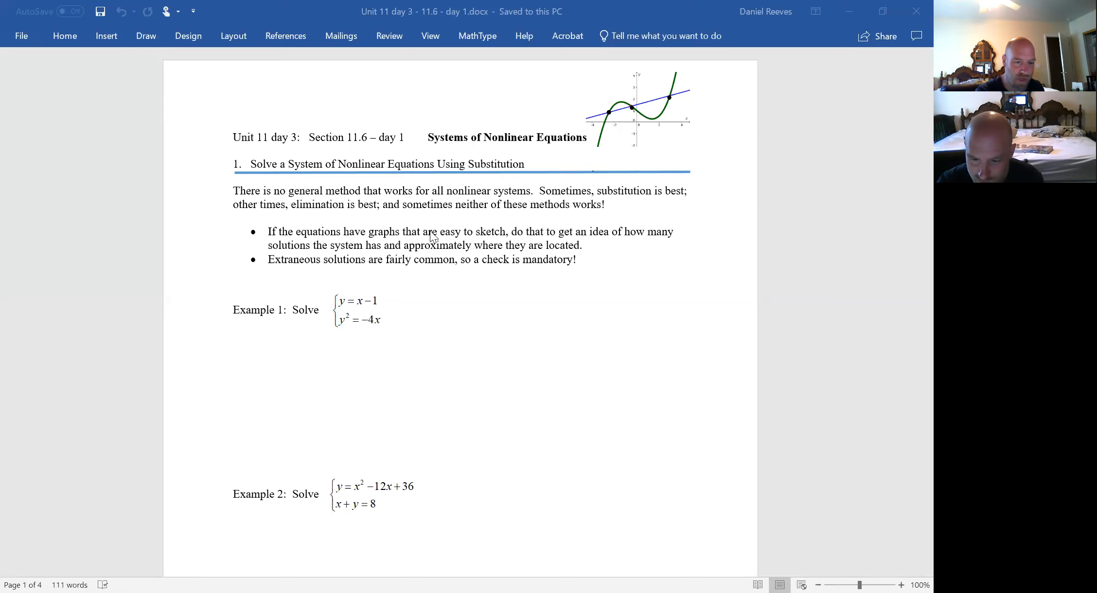
pyautogui.moveTo(488, 222)
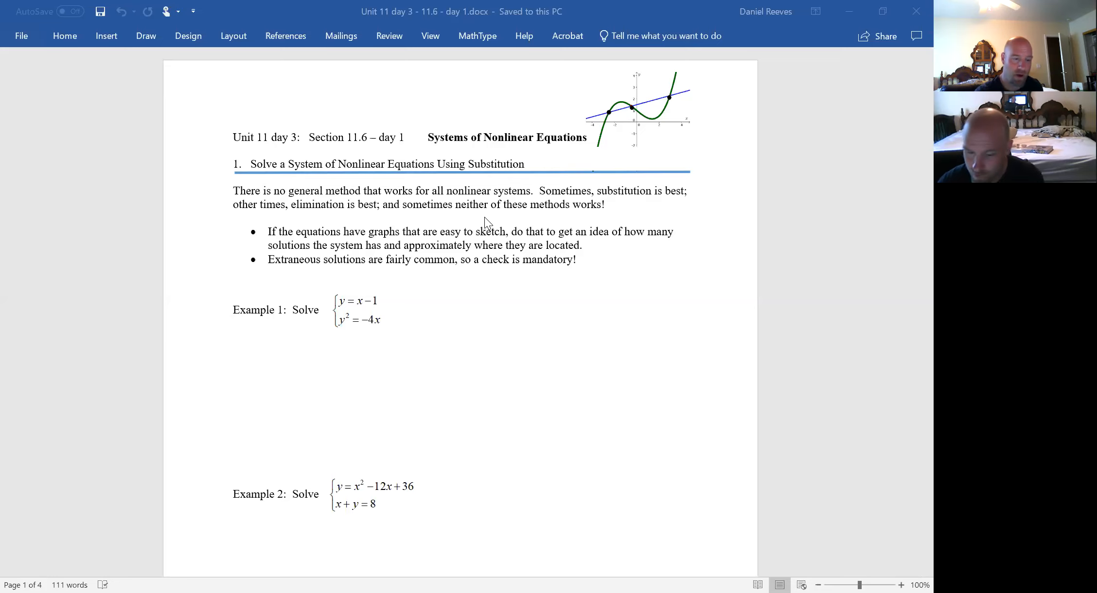
pyautogui.moveTo(353, 271)
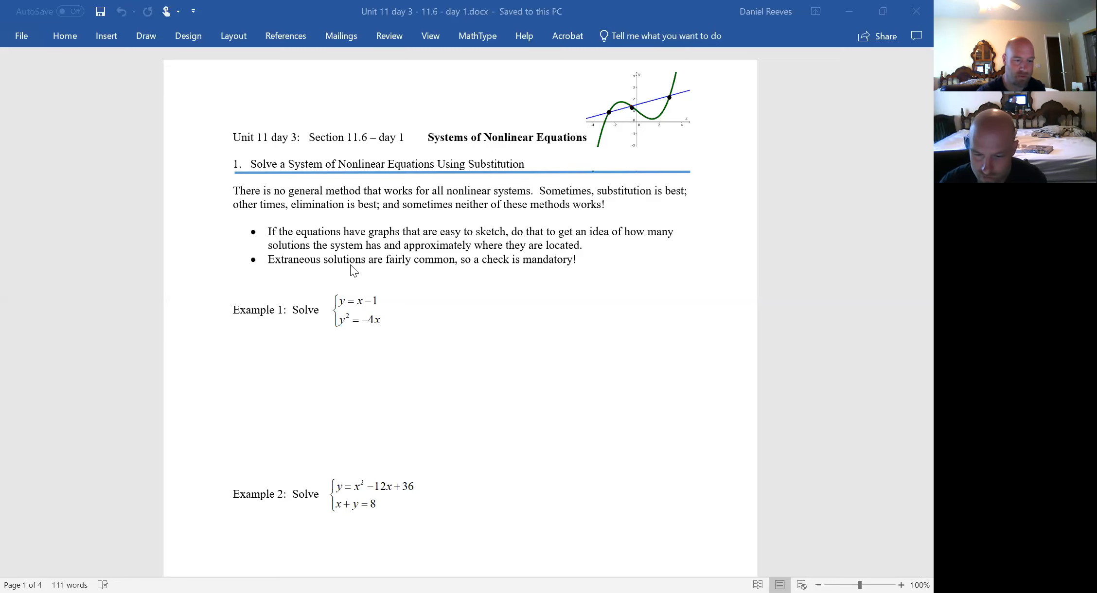
pyautogui.moveTo(376, 275)
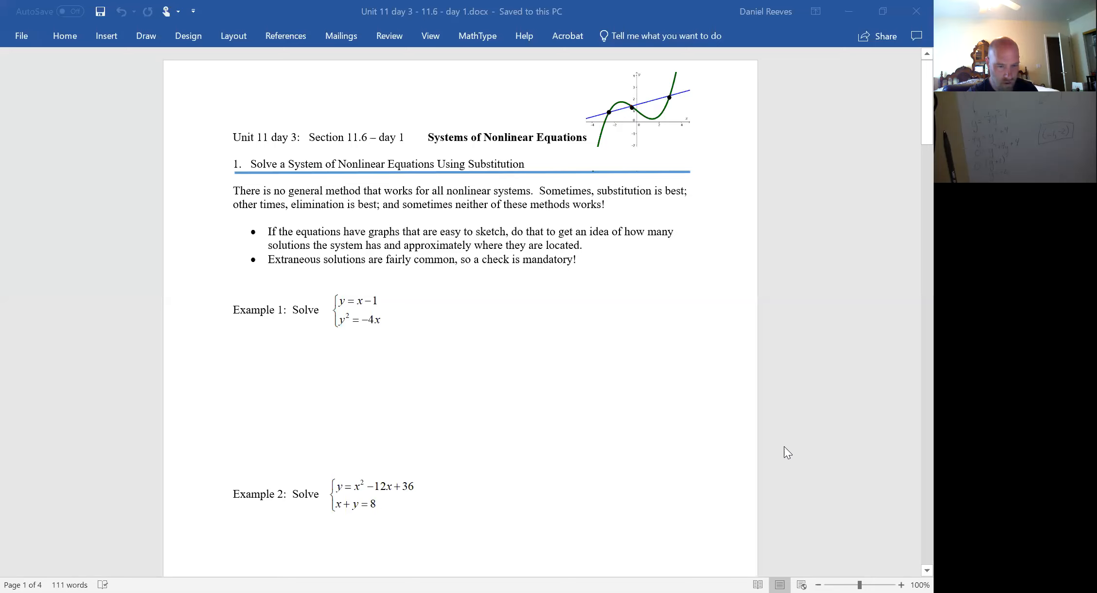
pyautogui.moveTo(873, 316)
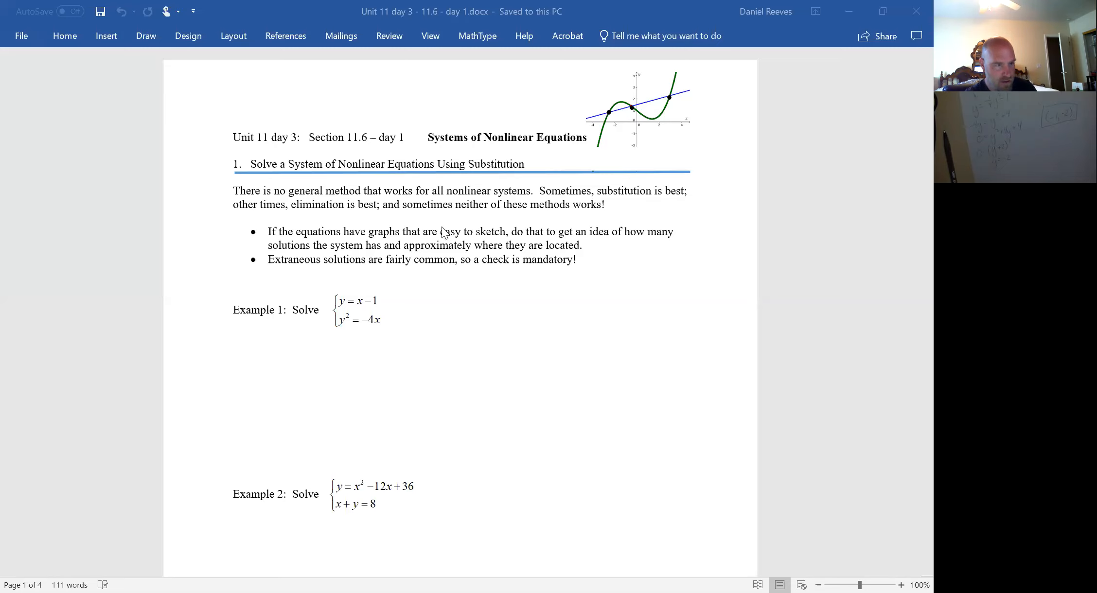
pyautogui.moveTo(455, 489)
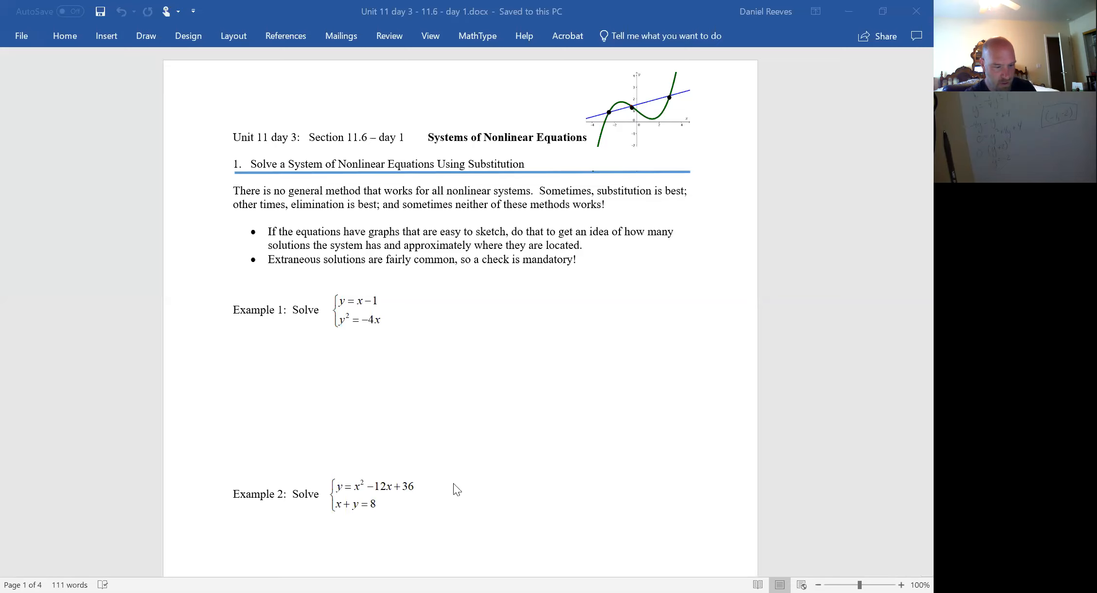
pyautogui.moveTo(375, 107)
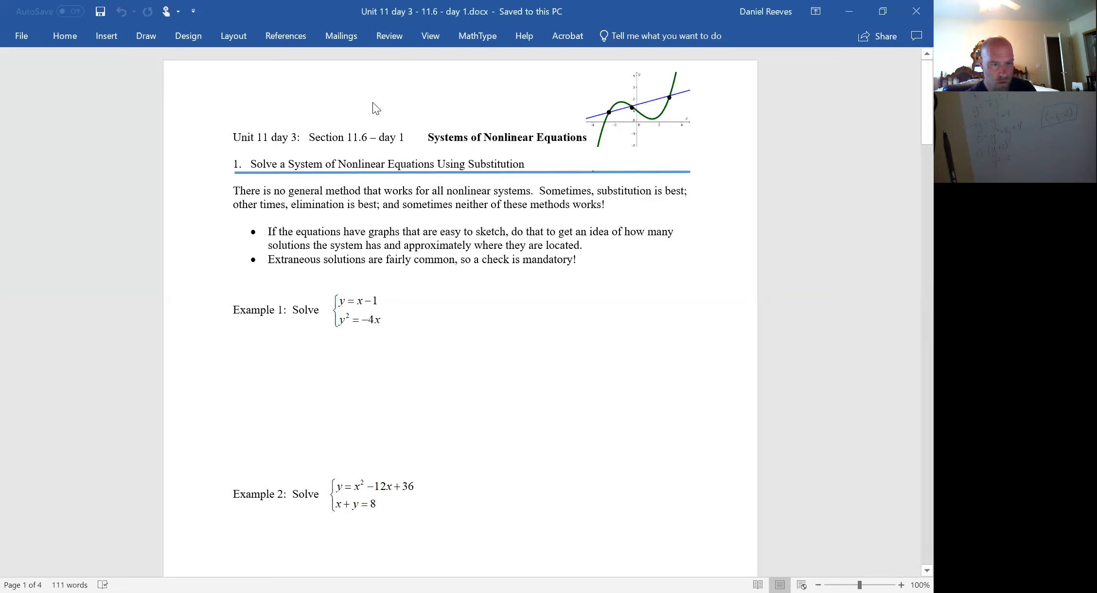
pyautogui.moveTo(687, 132)
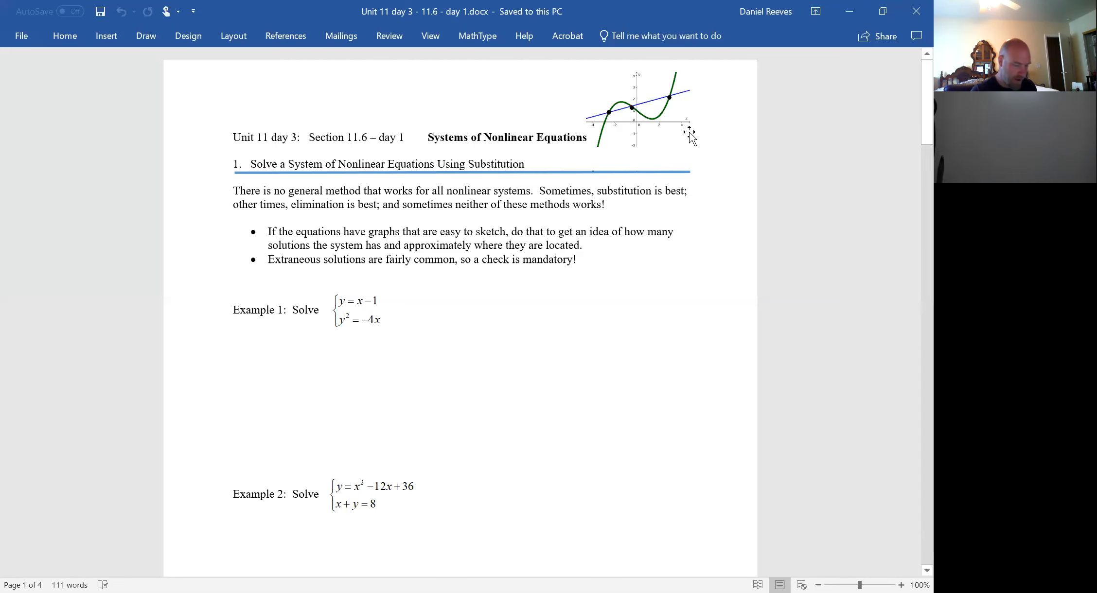
# Step: Scroll the handout down until Example 3 and its blank work space are visible
pyautogui.click(234, 137)
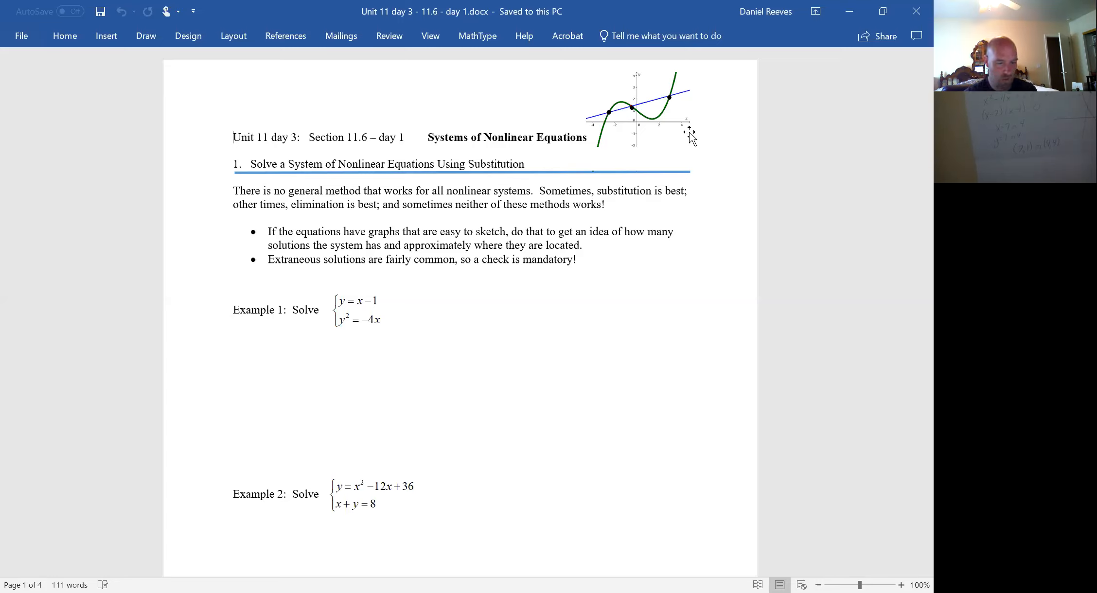
pyautogui.moveTo(716, 95)
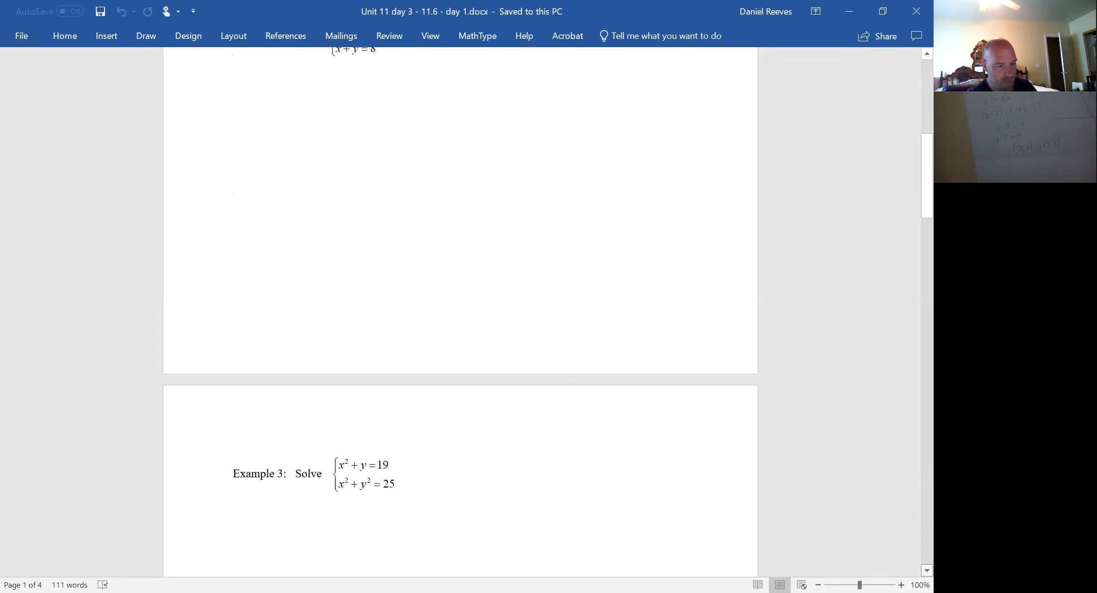
pyautogui.scroll(-3)
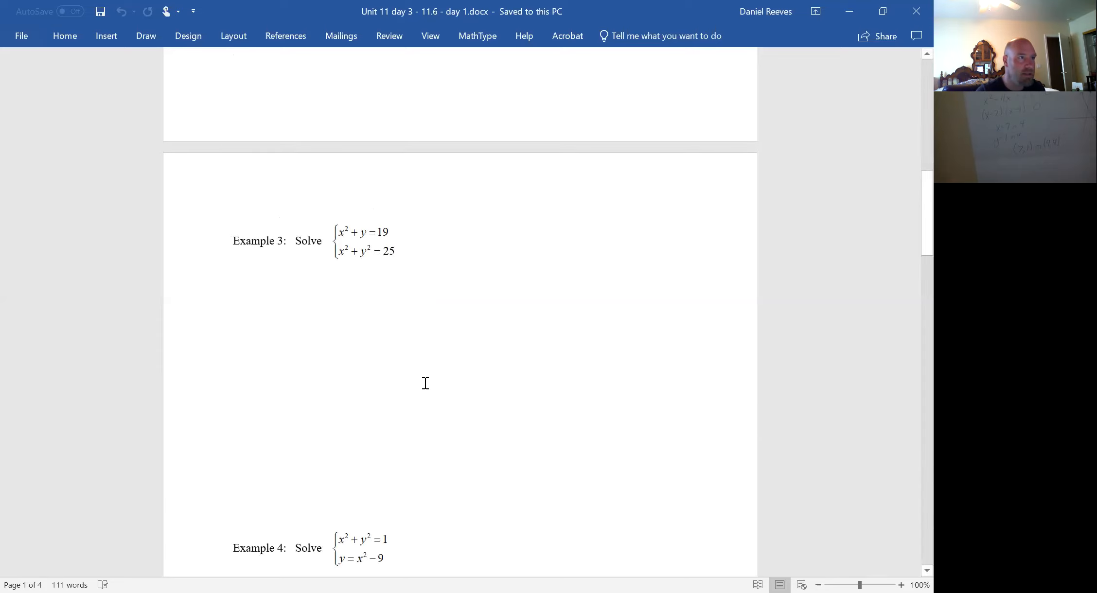
pyautogui.moveTo(378, 342)
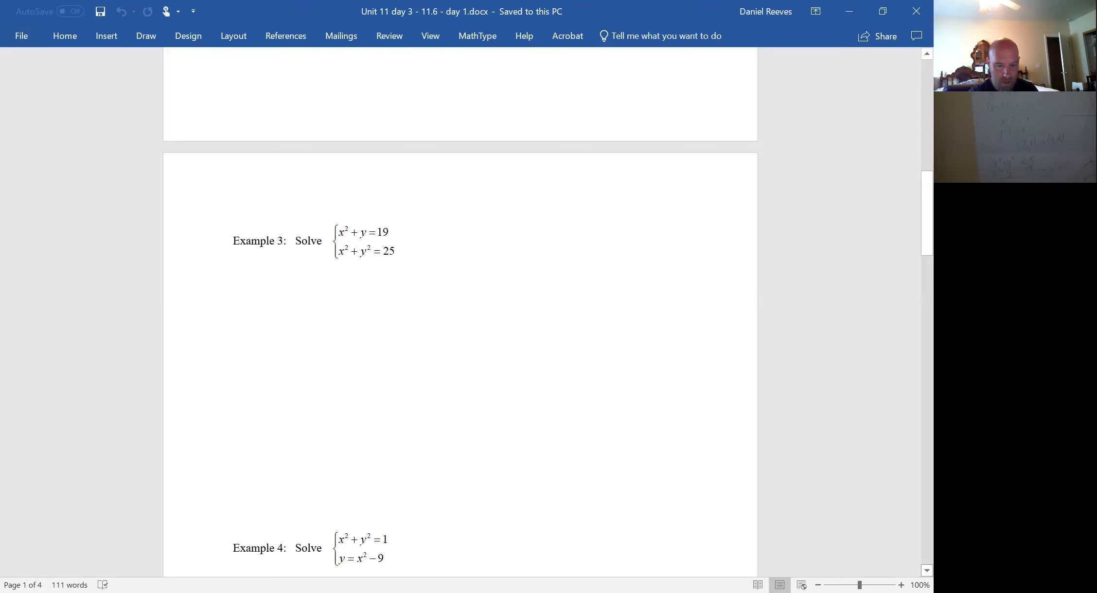
# Step: Scroll past Example 3 so Example 4 and its work area fill the window
pyautogui.scroll(-3)
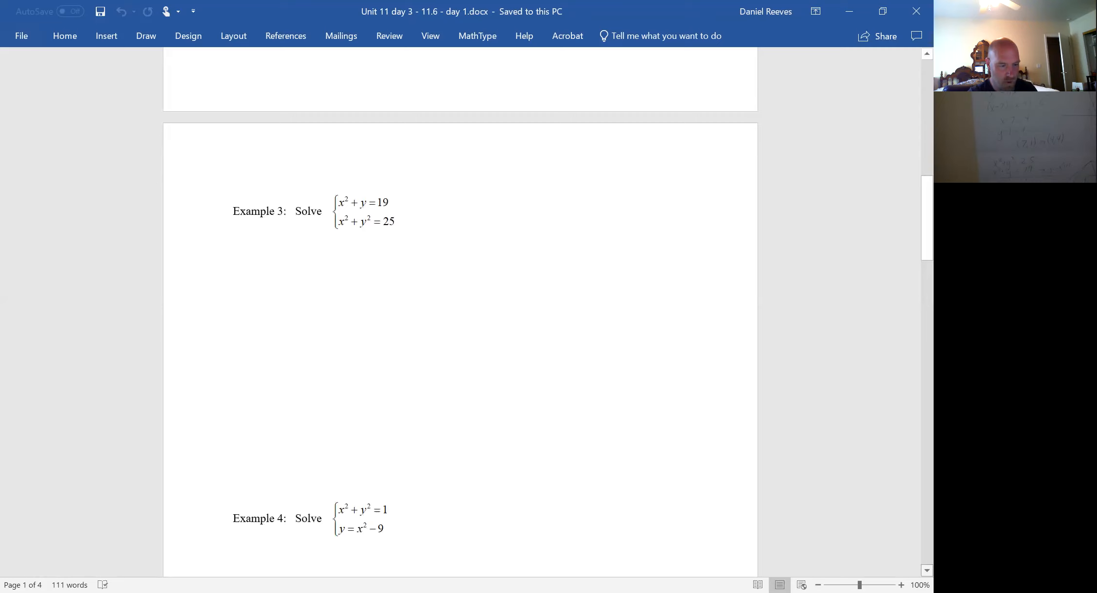
pyautogui.scroll(-3)
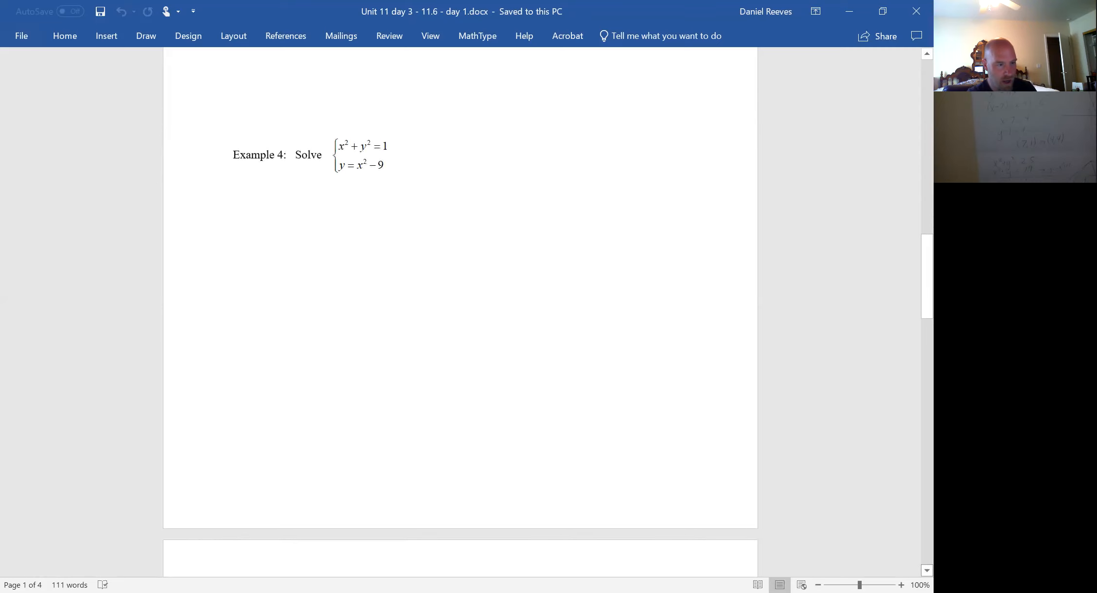
pyautogui.scroll(-3)
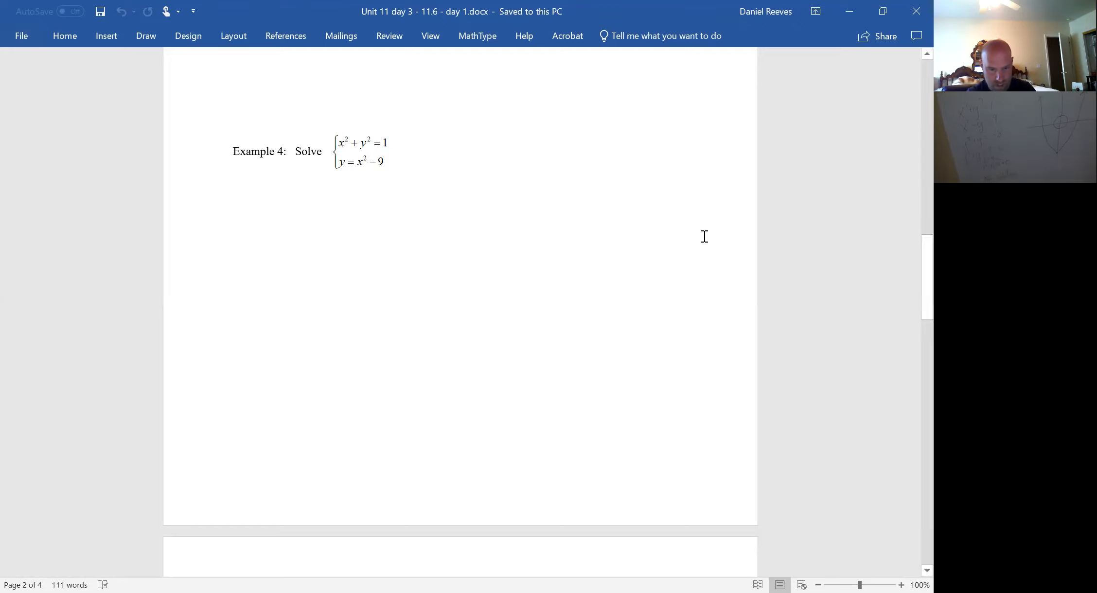
# Step: Scroll past Example 4 to show Example 5, the ln x and ln y system
pyautogui.scroll(-3)
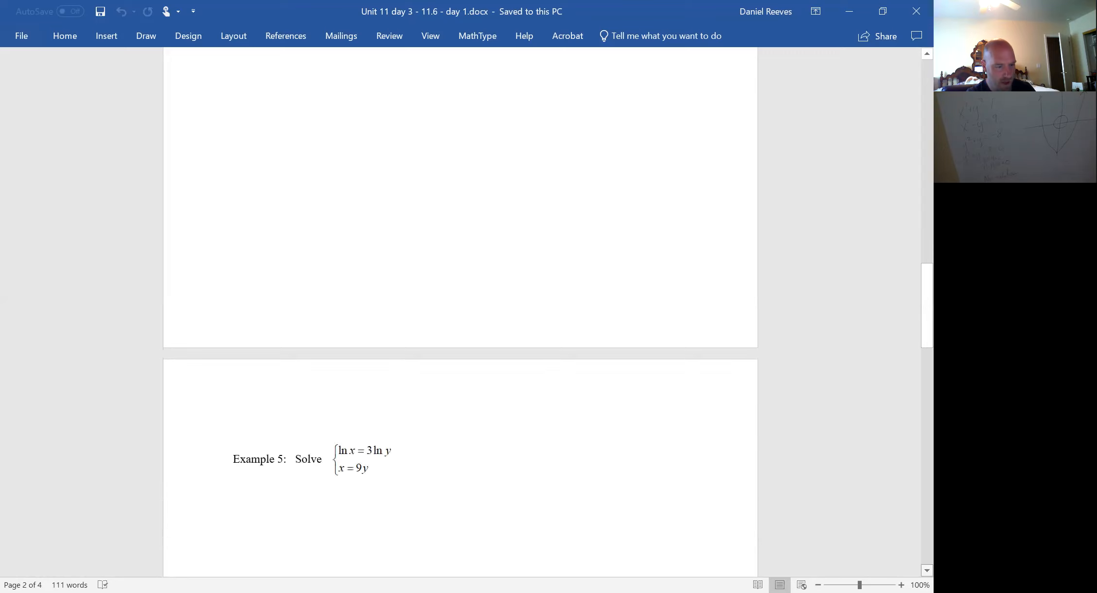
pyautogui.scroll(-3)
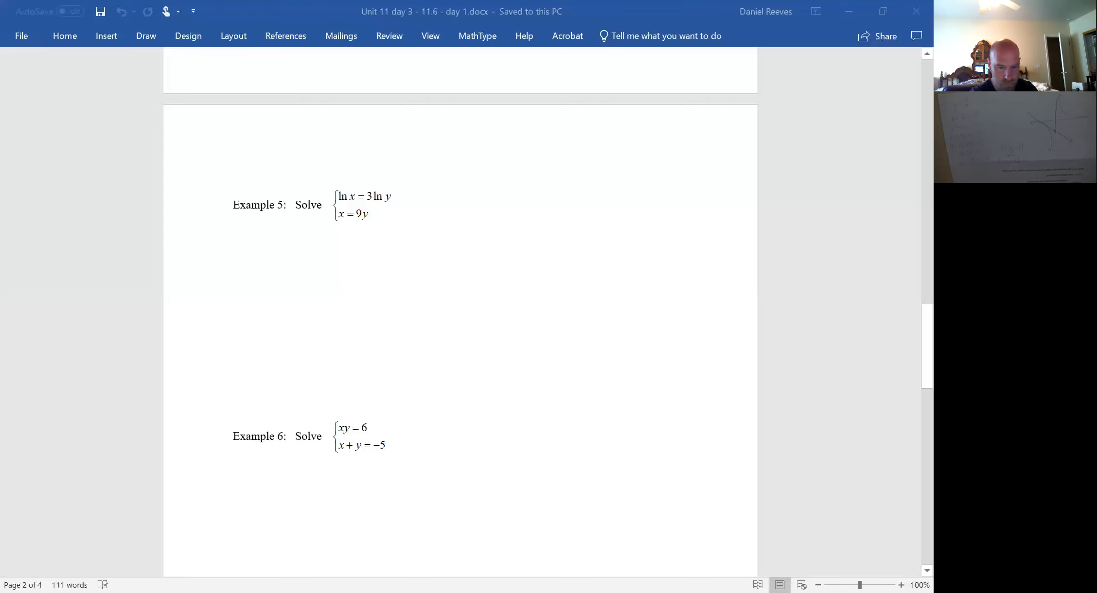
# Step: Scroll down to bring Example 8's exponential system near the top of the page
pyautogui.scroll(-3)
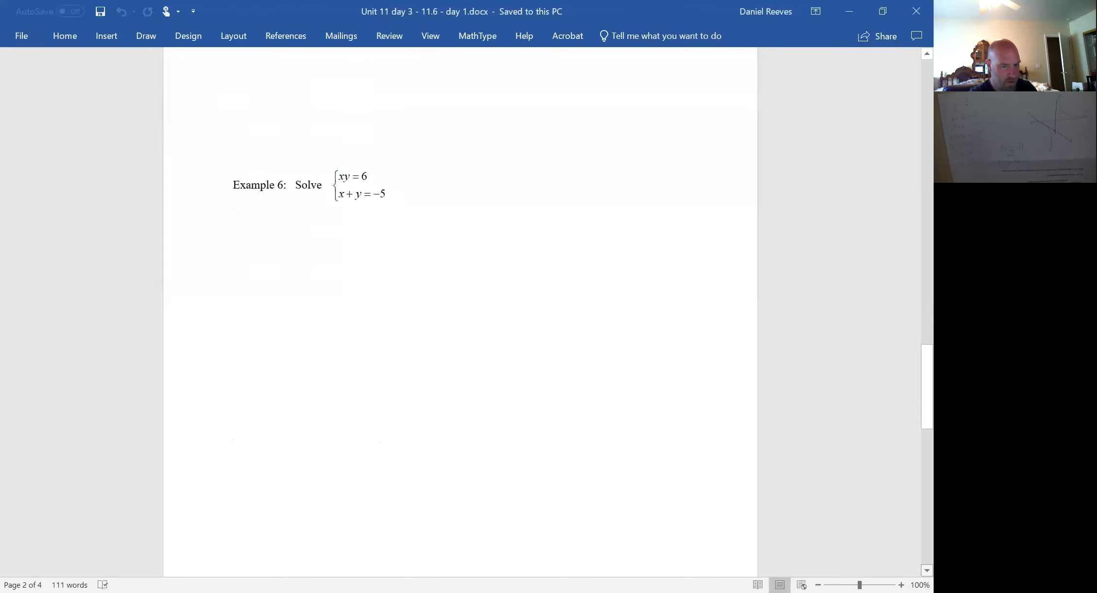
pyautogui.scroll(-3)
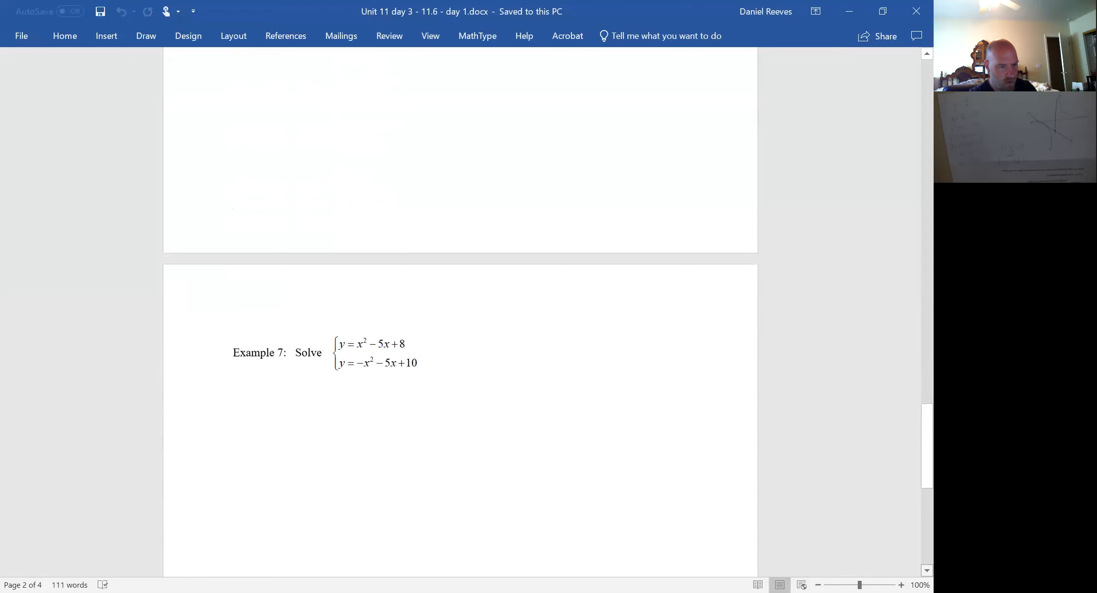
pyautogui.scroll(-3)
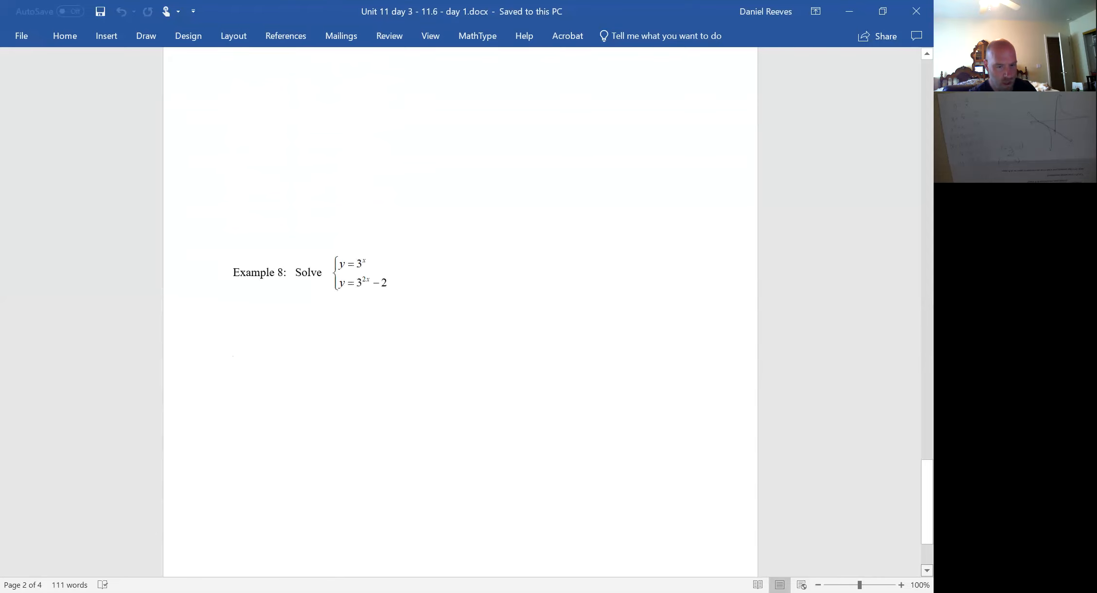
pyautogui.scroll(-3)
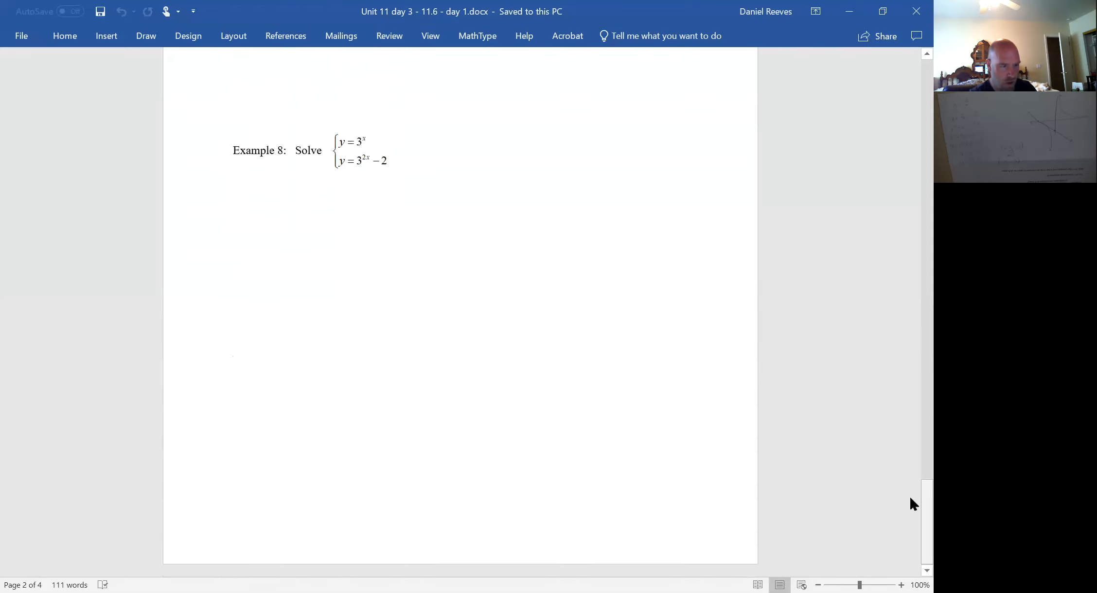
pyautogui.scroll(3)
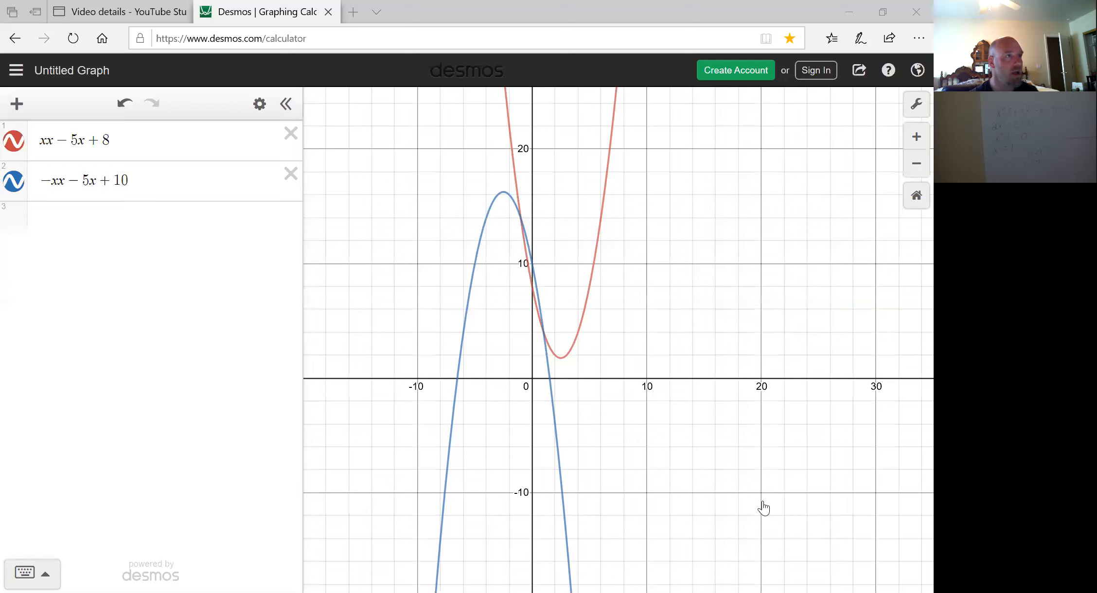
pyautogui.moveTo(527, 240)
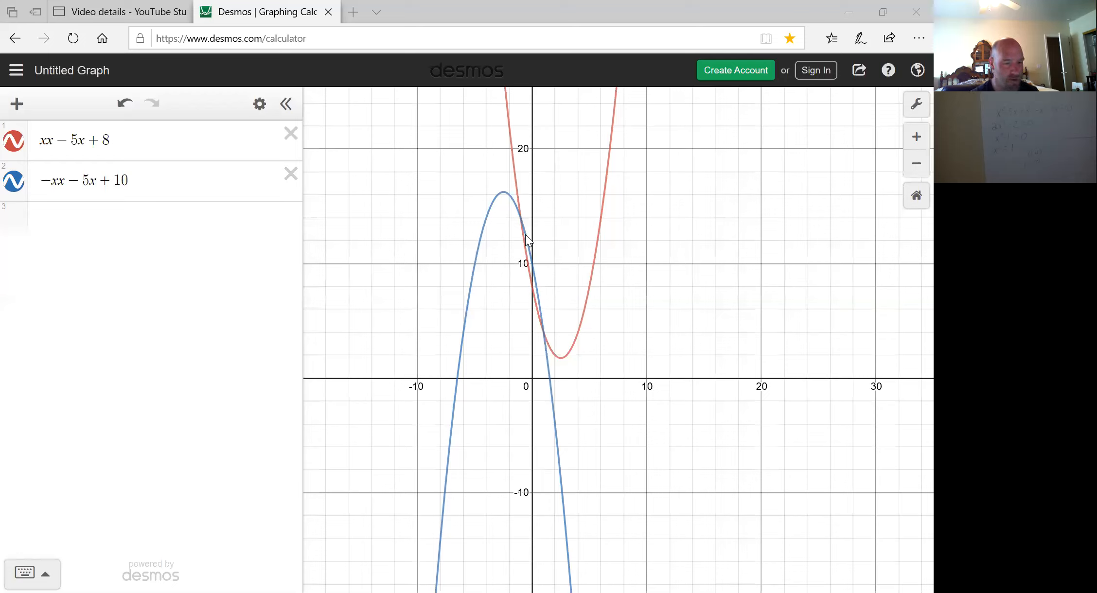
pyautogui.moveTo(521, 225)
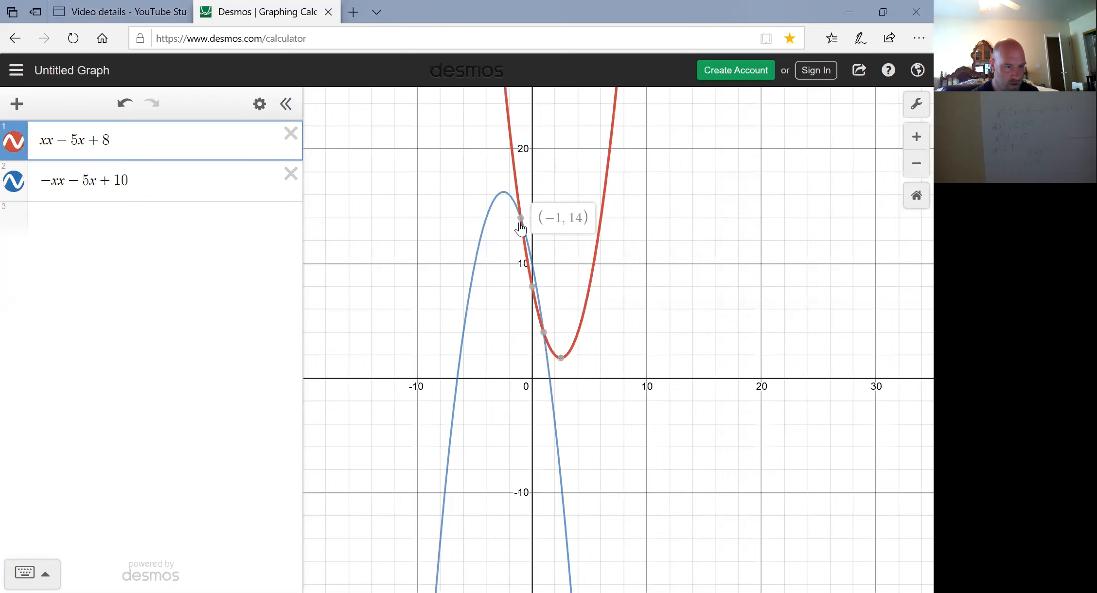
pyautogui.moveTo(544, 332)
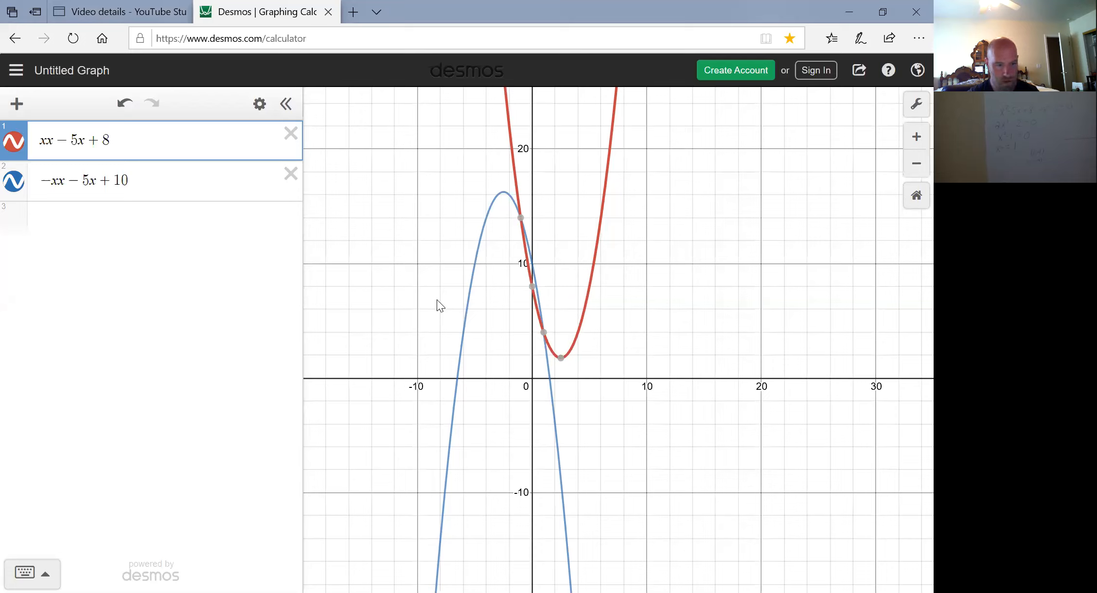
pyautogui.moveTo(426, 99)
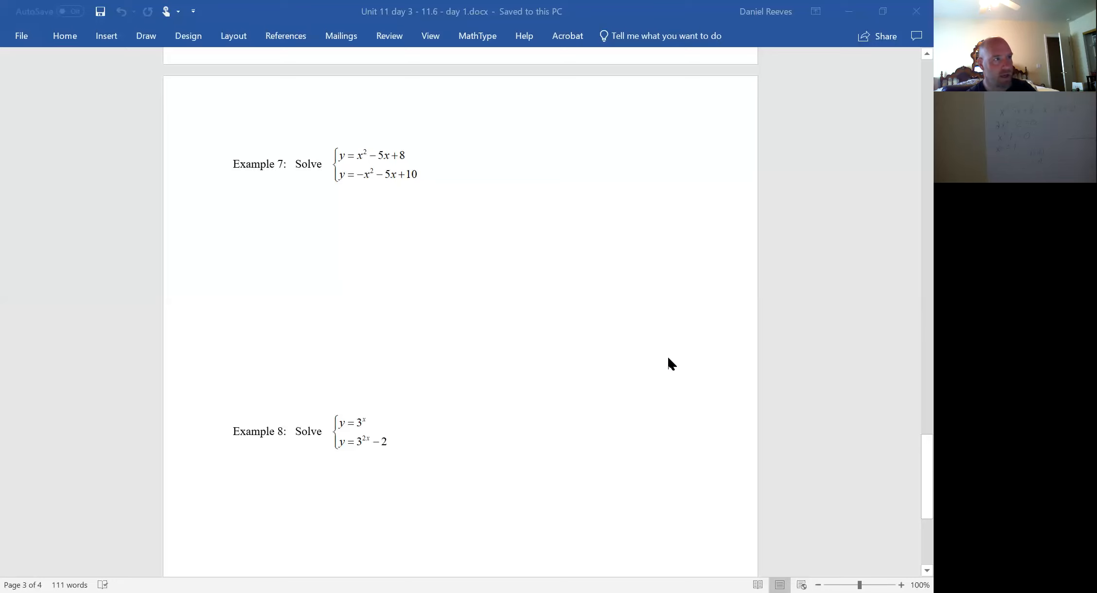
pyautogui.moveTo(910, 458)
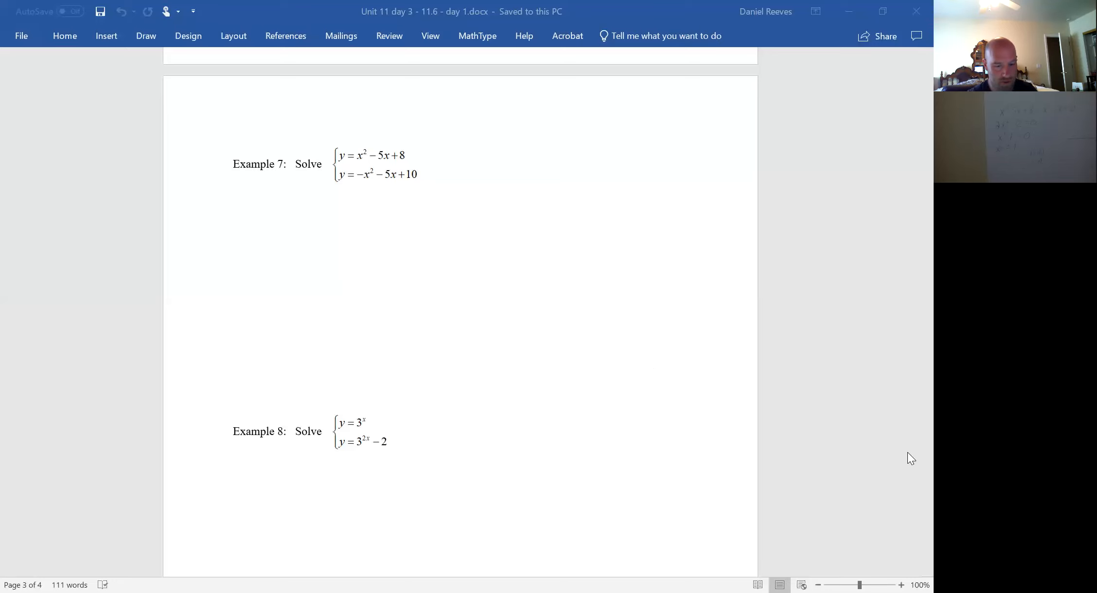